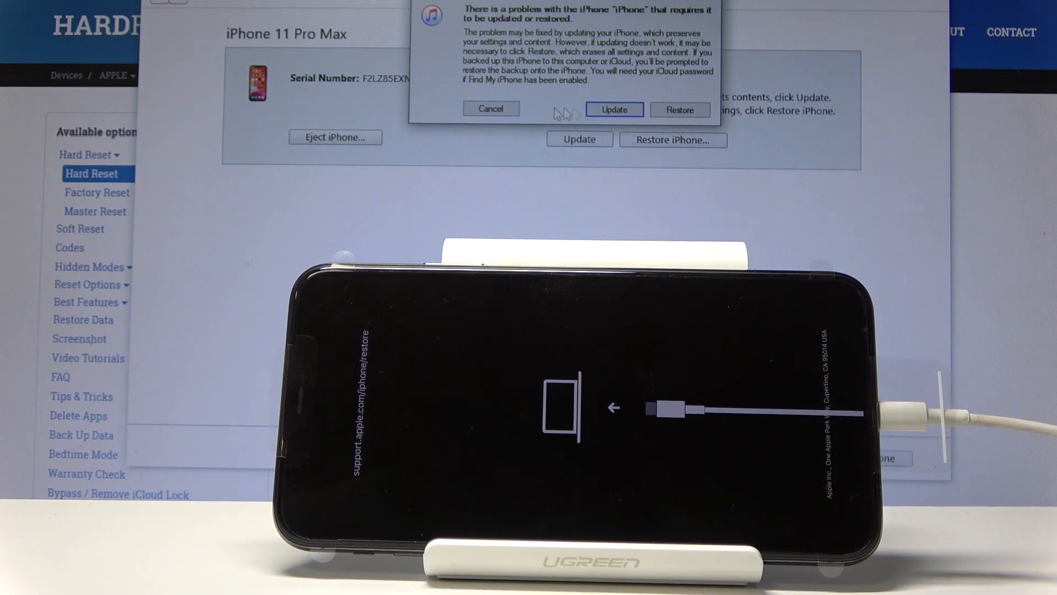
Cancel the 'There is a problem with the iPhone' warning, keeping the Recovery Mode summary
{"action": "left_click", "coordinate": [491, 109]}
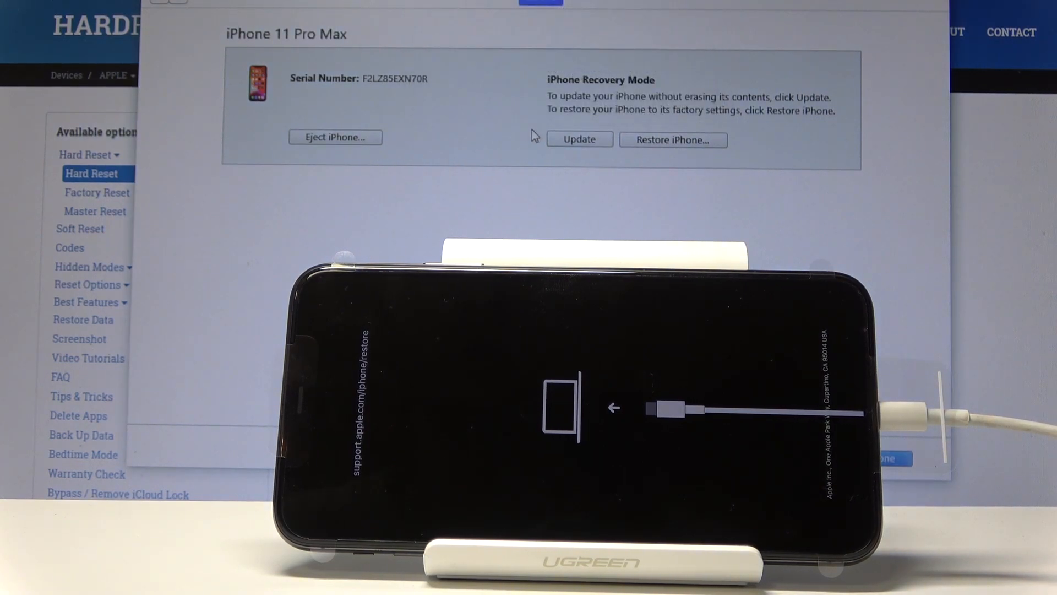
{"action": "mouse_move", "coordinate": [273, 64]}
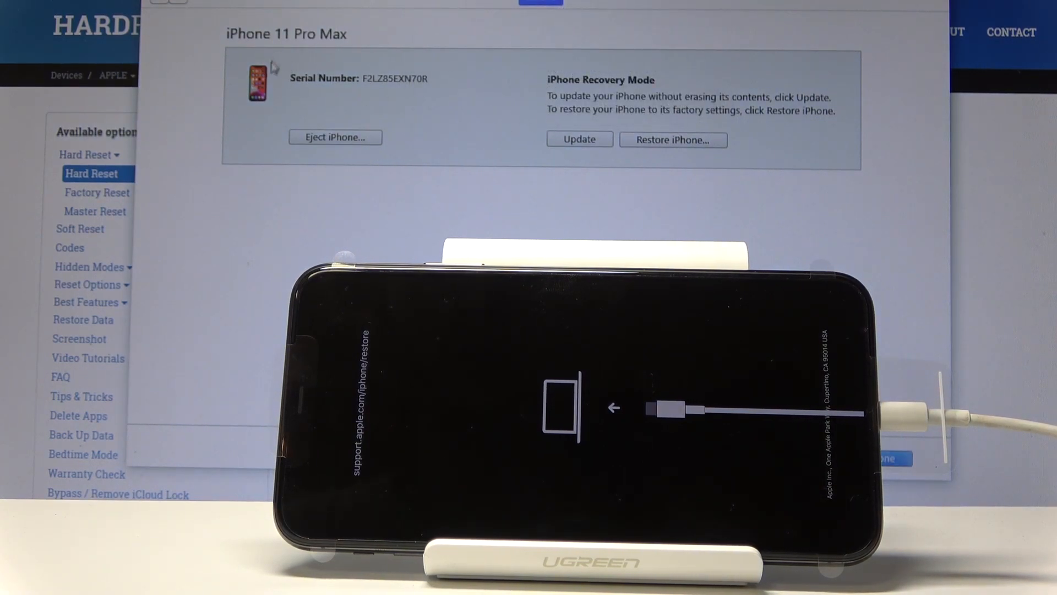
{"action": "mouse_move", "coordinate": [749, 57]}
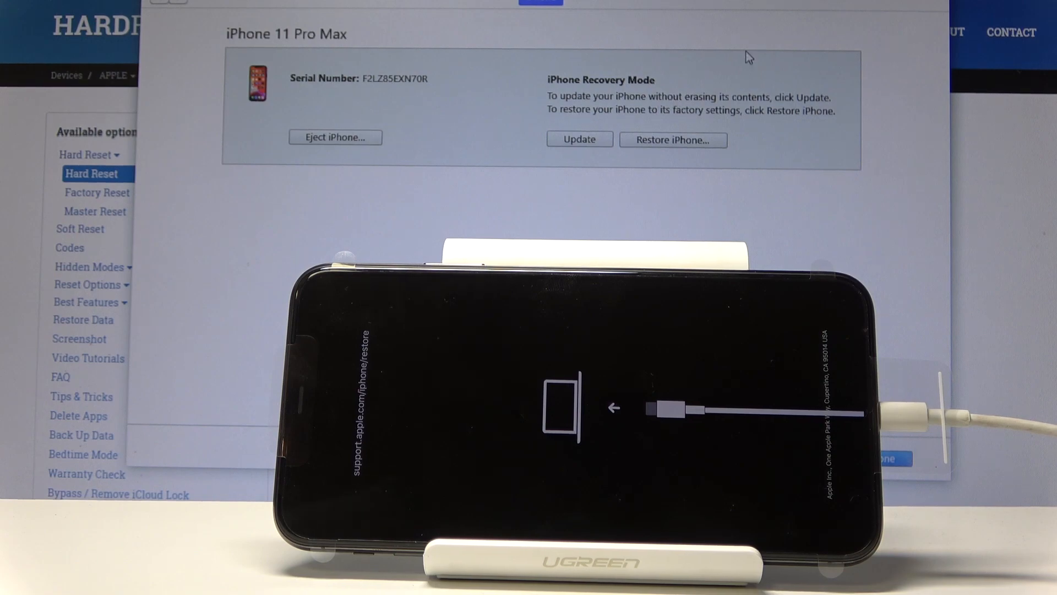